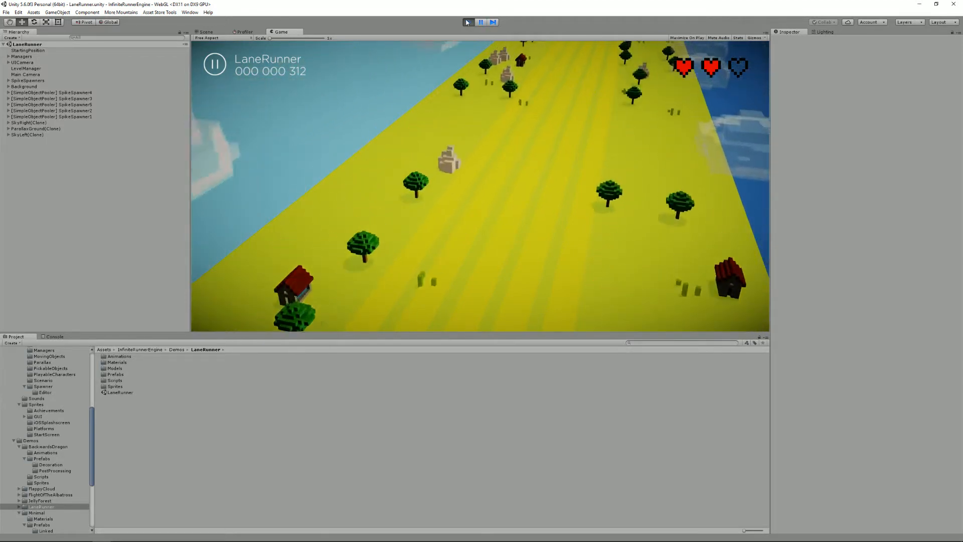
- While the game runs, view the level layout and inspect the Background group and its SkyRight(Clone) layer
{"action": "left_click", "coordinate": [207, 32]}
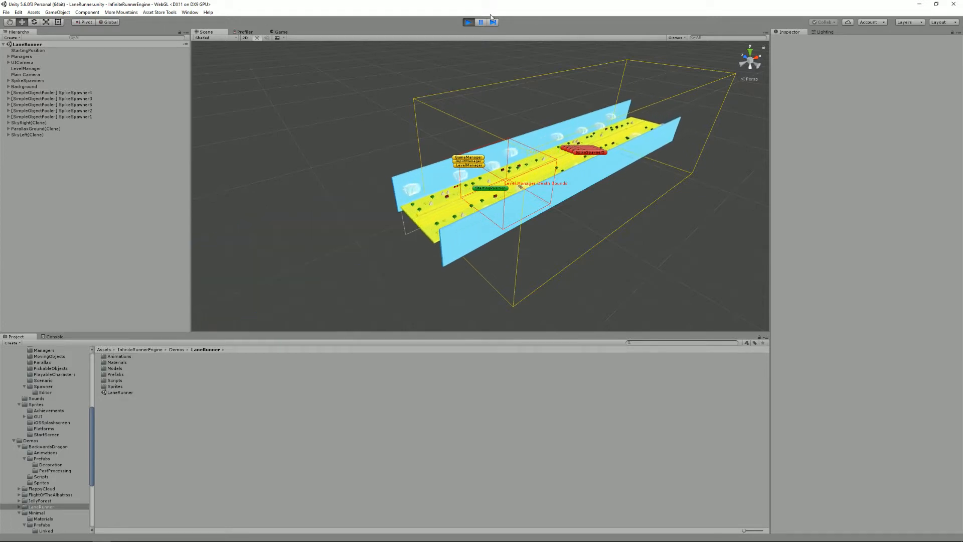
{"action": "left_click", "coordinate": [480, 20]}
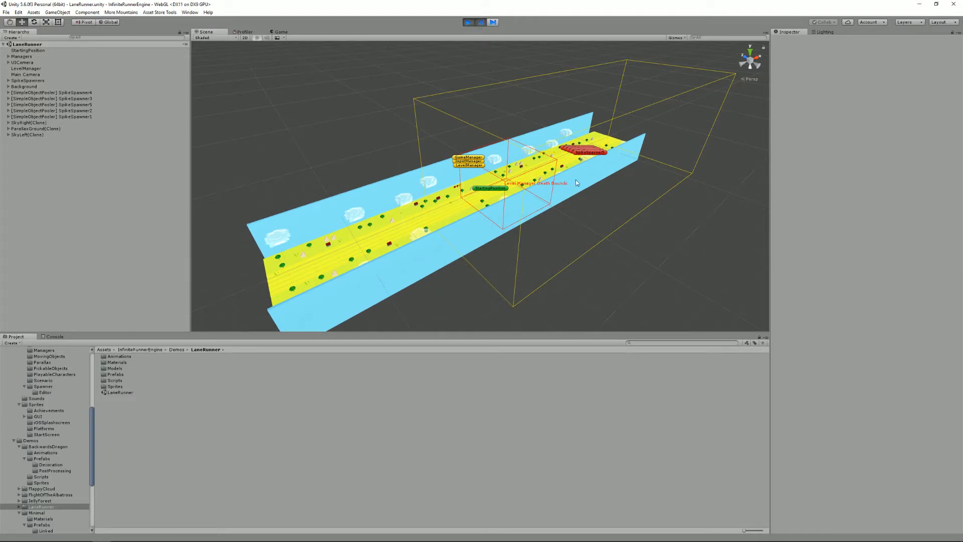
{"action": "left_click", "coordinate": [6, 86]}
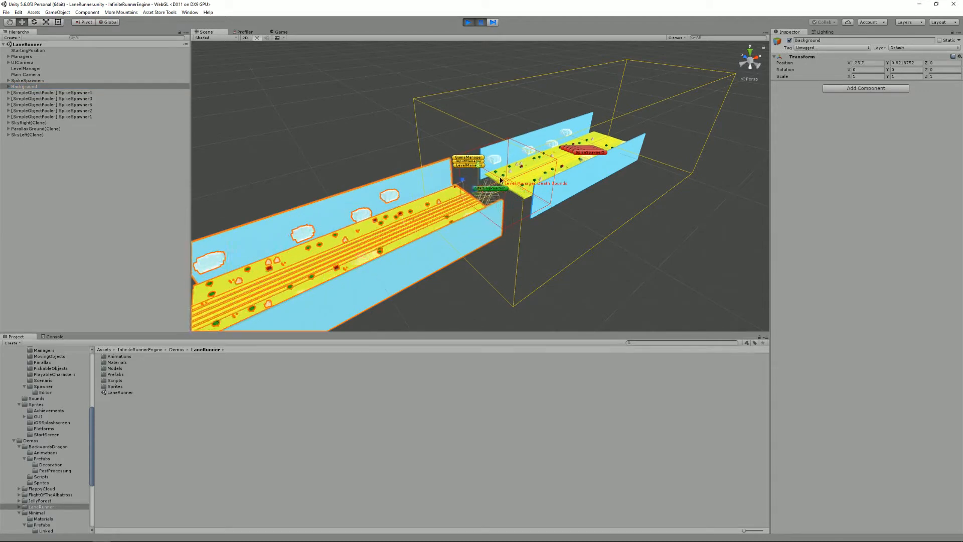
{"action": "left_click", "coordinate": [22, 123]}
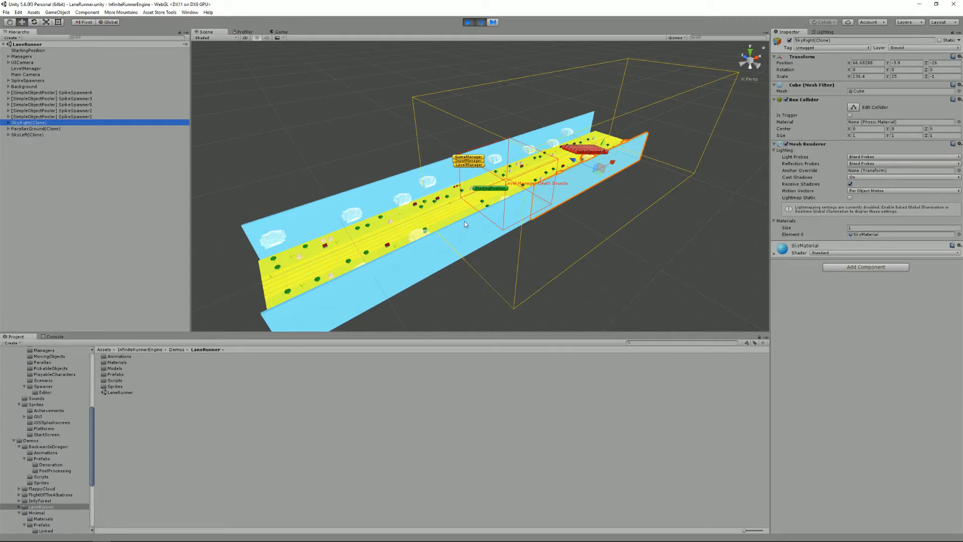
{"action": "mouse_move", "coordinate": [586, 122]}
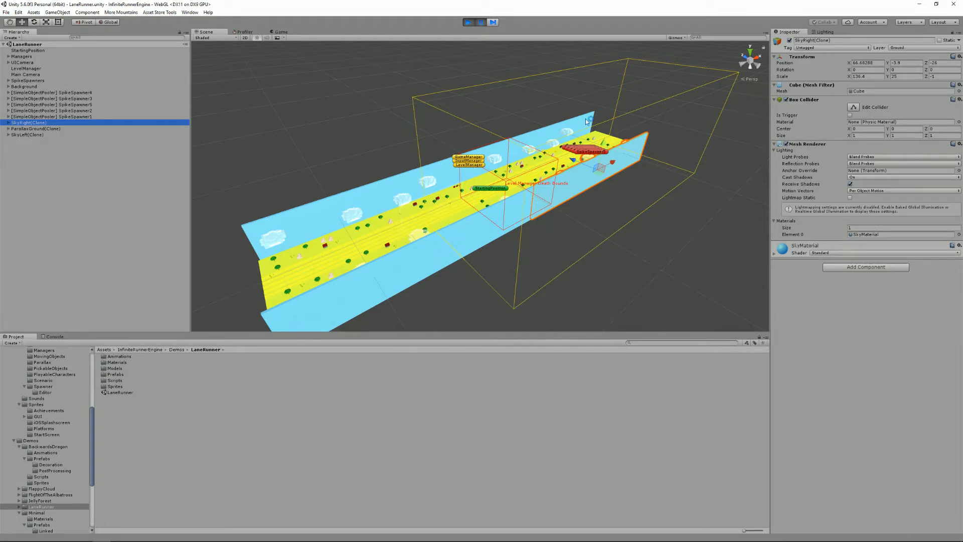
- Check the player's Game view briefly, then return to the scene layout
{"action": "left_click", "coordinate": [468, 22]}
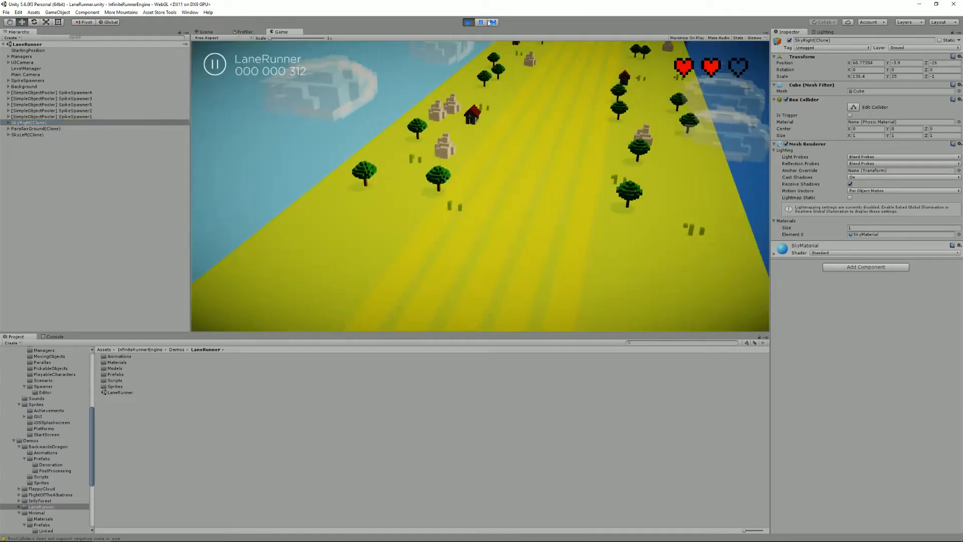
{"action": "left_click", "coordinate": [198, 31]}
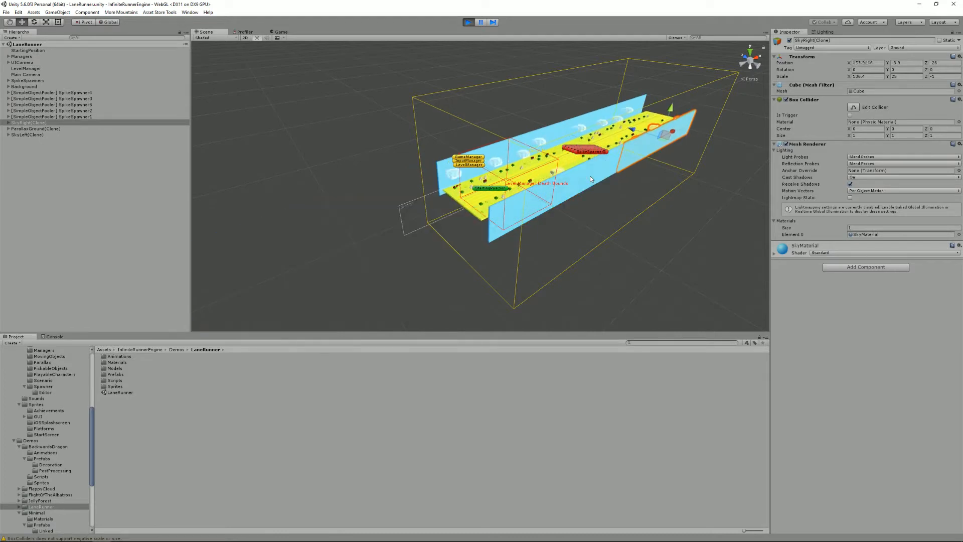
- Stop the game and select the SkyRight layer under Background to show its settings
{"action": "left_click", "coordinate": [468, 22]}
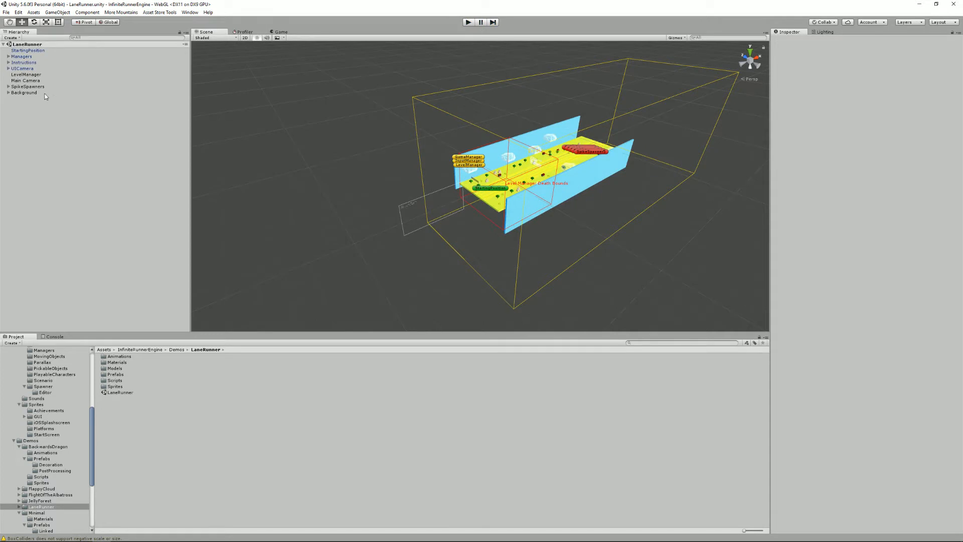
{"action": "mouse_move", "coordinate": [31, 97]}
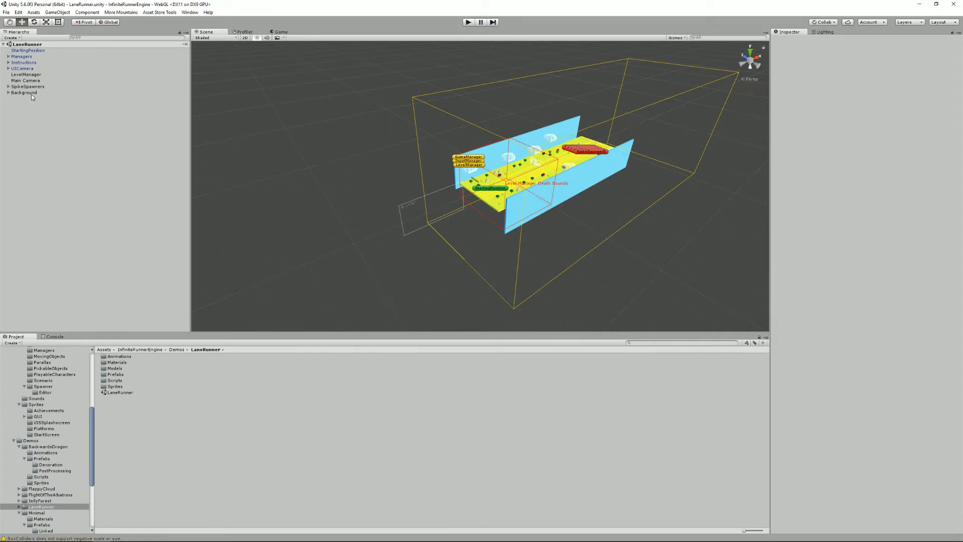
{"action": "left_click", "coordinate": [20, 92]}
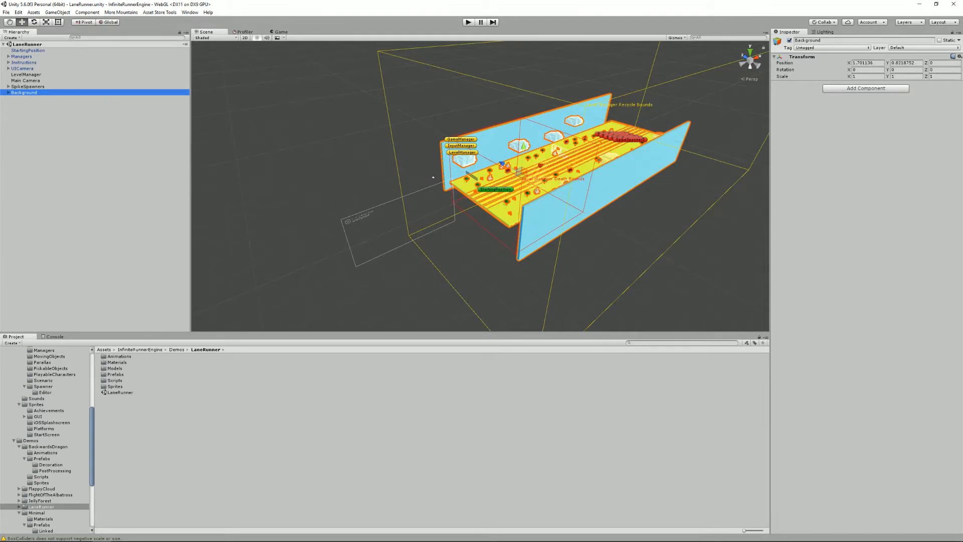
{"action": "left_click", "coordinate": [4, 92]}
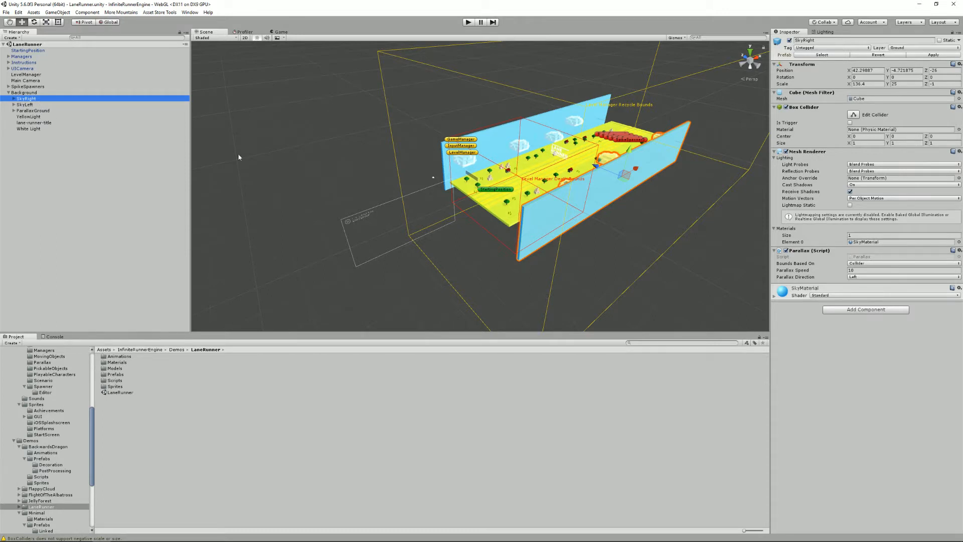
{"action": "mouse_move", "coordinate": [744, 180]}
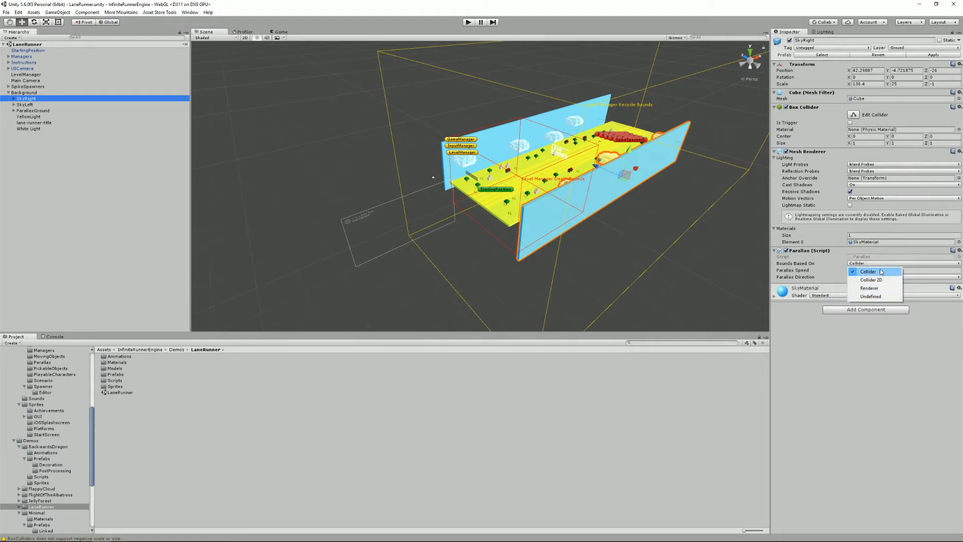
- Keep Collider-based bounds and set the Parallax Speed to 50
{"action": "left_click", "coordinate": [868, 271]}
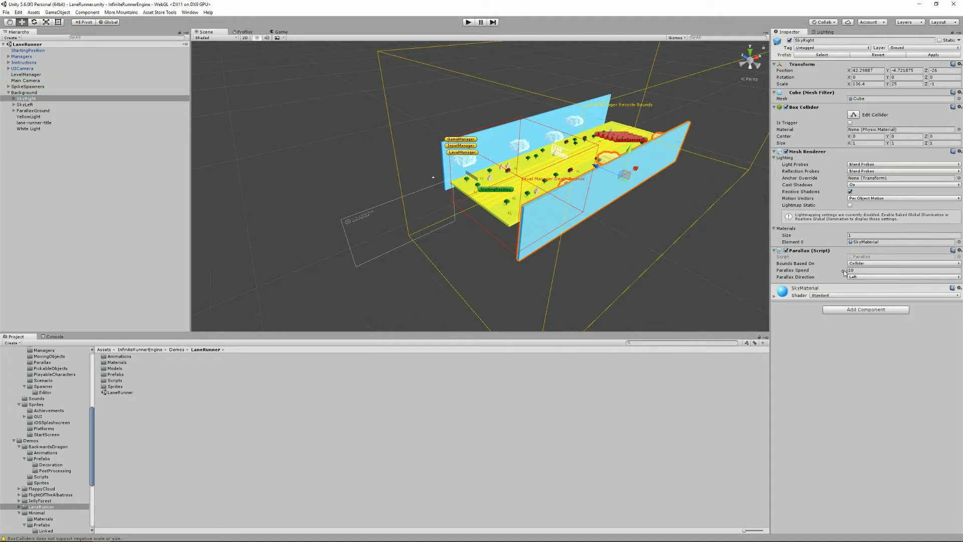
{"action": "left_click", "coordinate": [902, 270]}
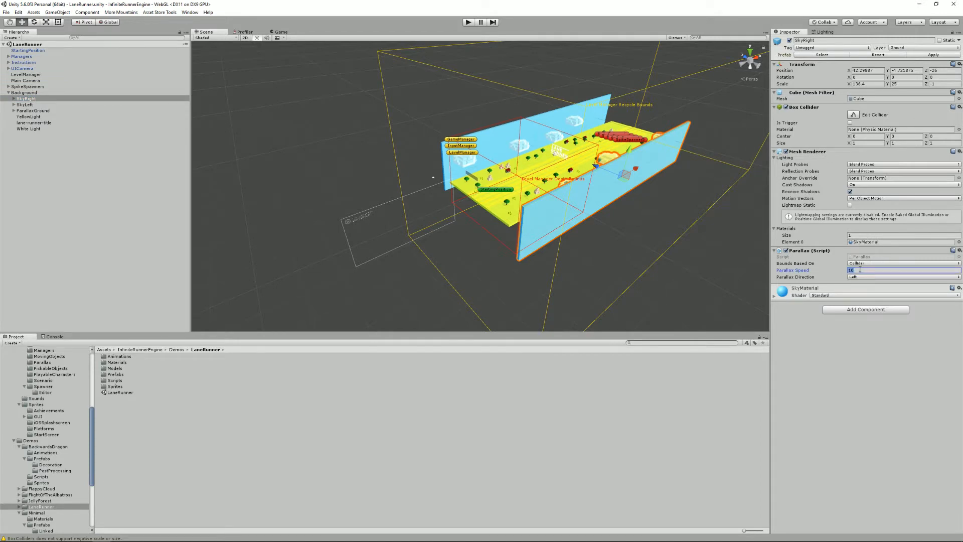
{"action": "type", "text": "50"}
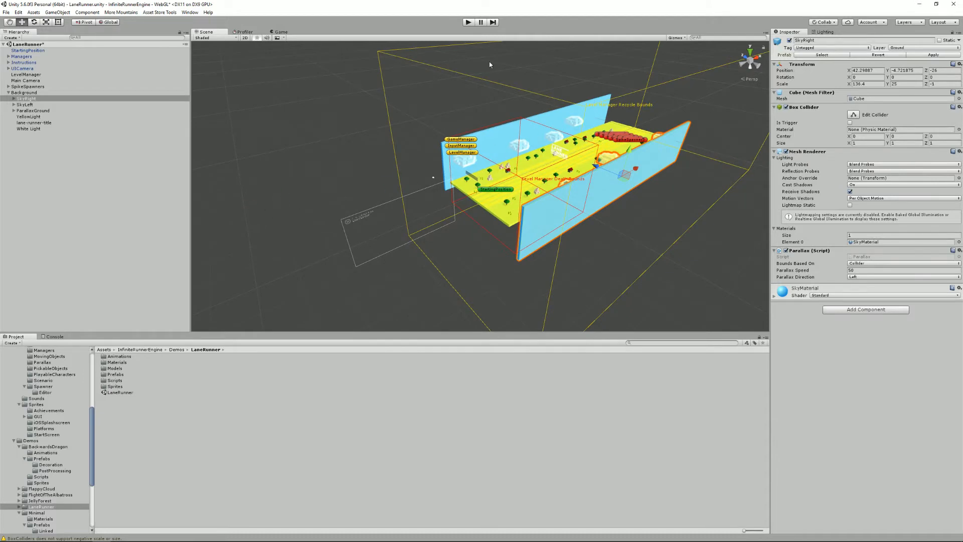
{"action": "left_click", "coordinate": [466, 22]}
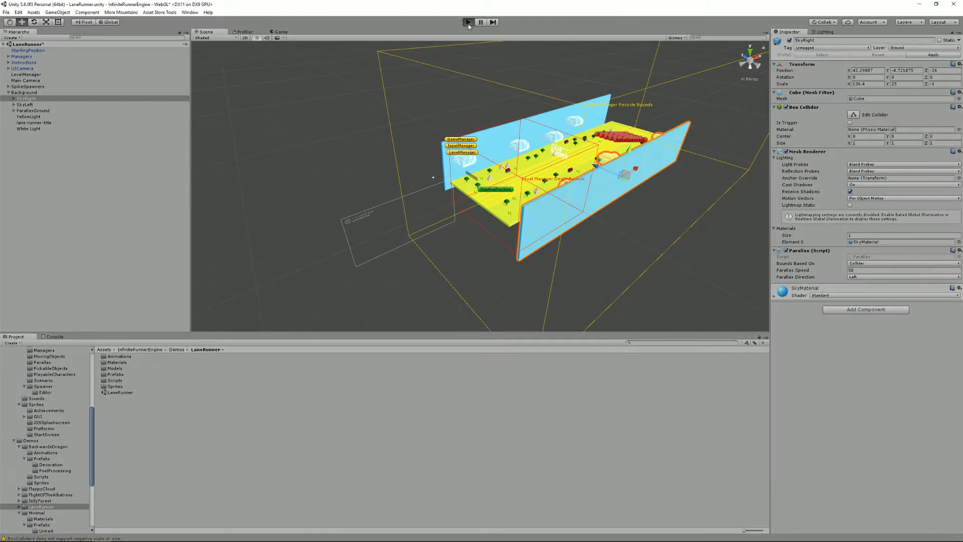
{"action": "left_click", "coordinate": [467, 22]}
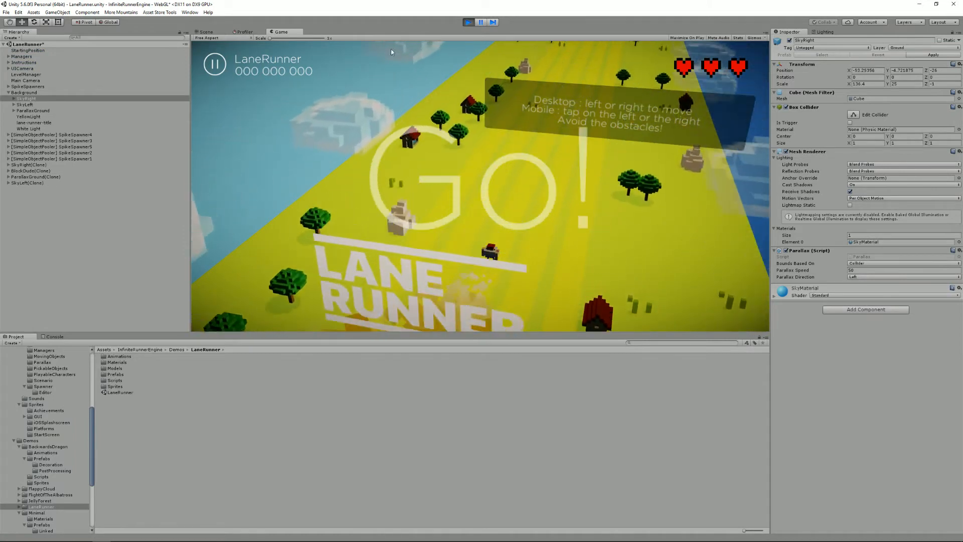
{"action": "left_click", "coordinate": [205, 32]}
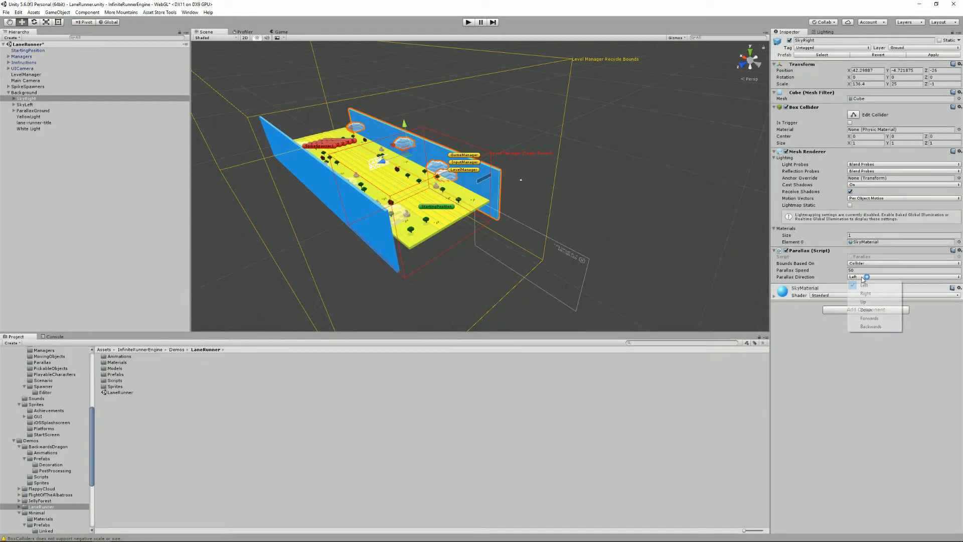
- Set SkyRight's Parallax Direction to Up and run the game to test it
{"action": "left_click", "coordinate": [862, 300]}
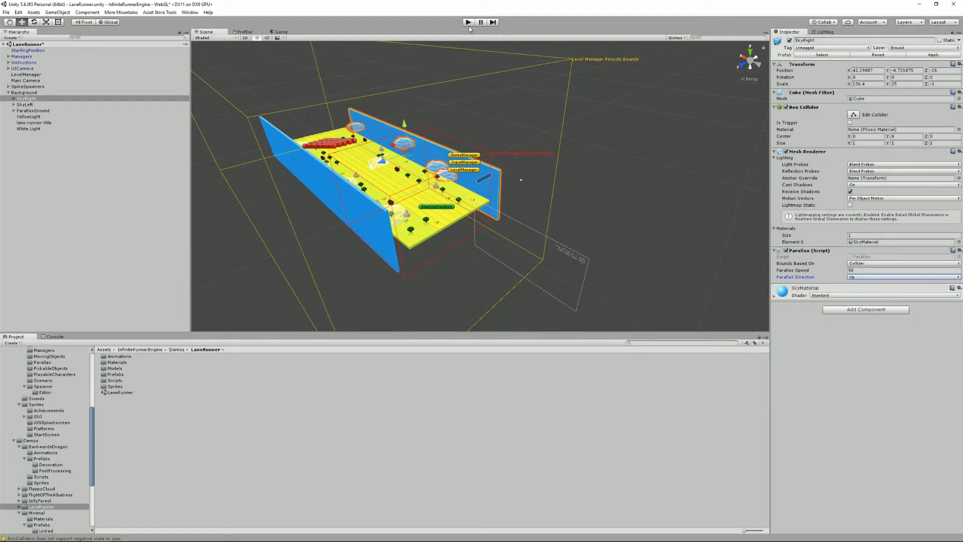
{"action": "left_click", "coordinate": [468, 22]}
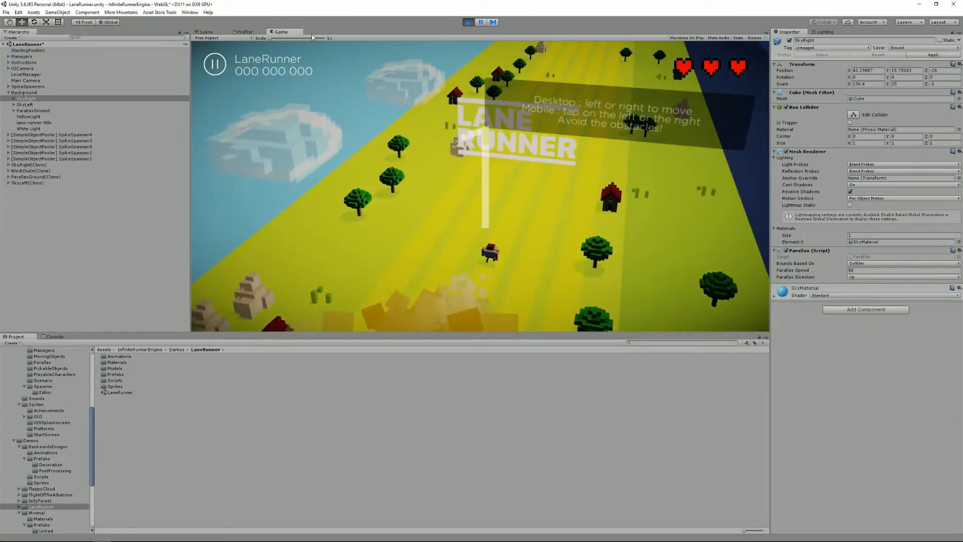
{"action": "left_click", "coordinate": [201, 31]}
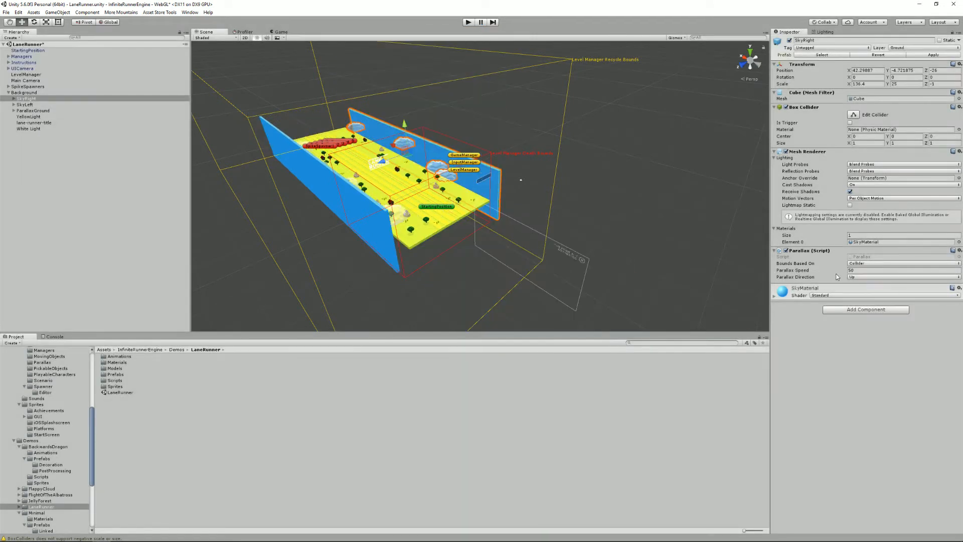
{"action": "mouse_move", "coordinate": [850, 281]}
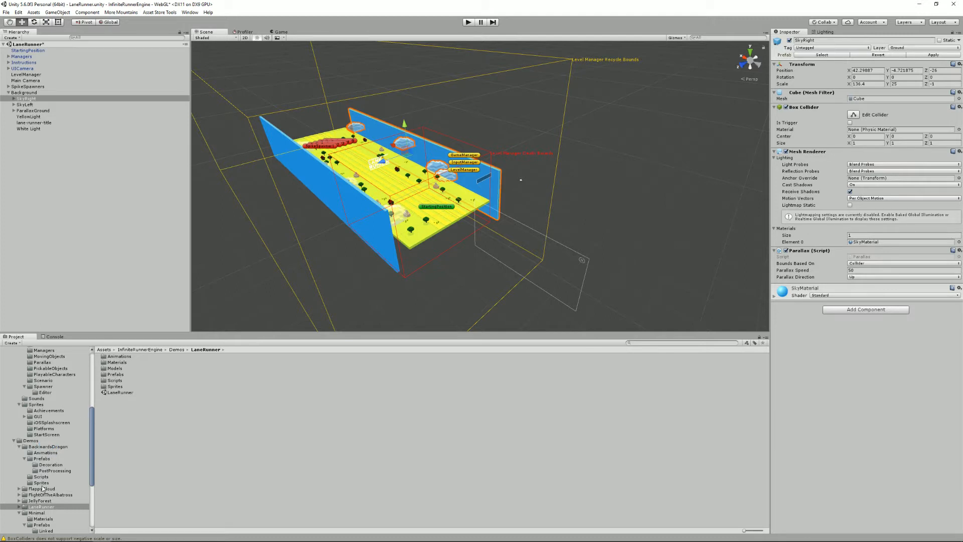
- Open the JellyForest demo scene, answer the unsaved-changes prompt, and zoom in on the level
{"action": "left_click", "coordinate": [39, 489]}
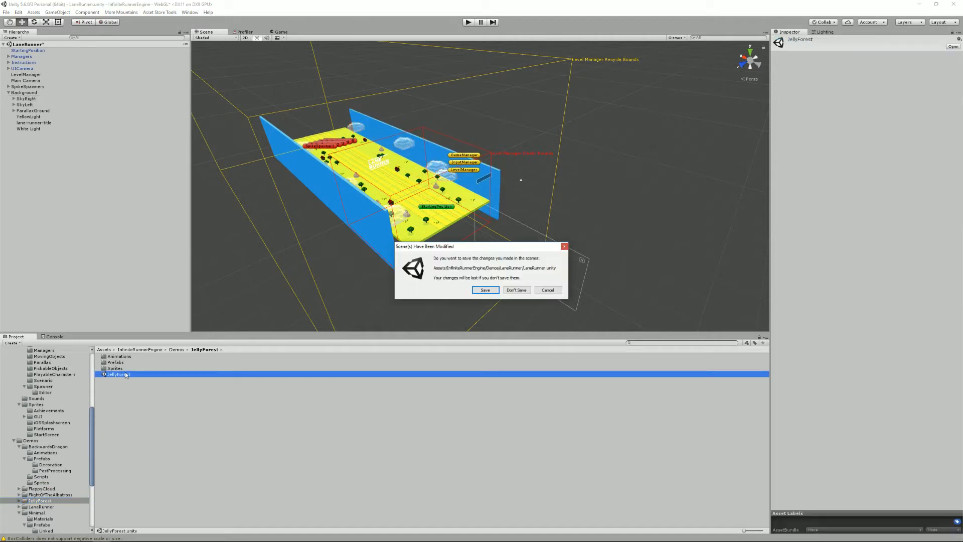
{"action": "left_click", "coordinate": [516, 290]}
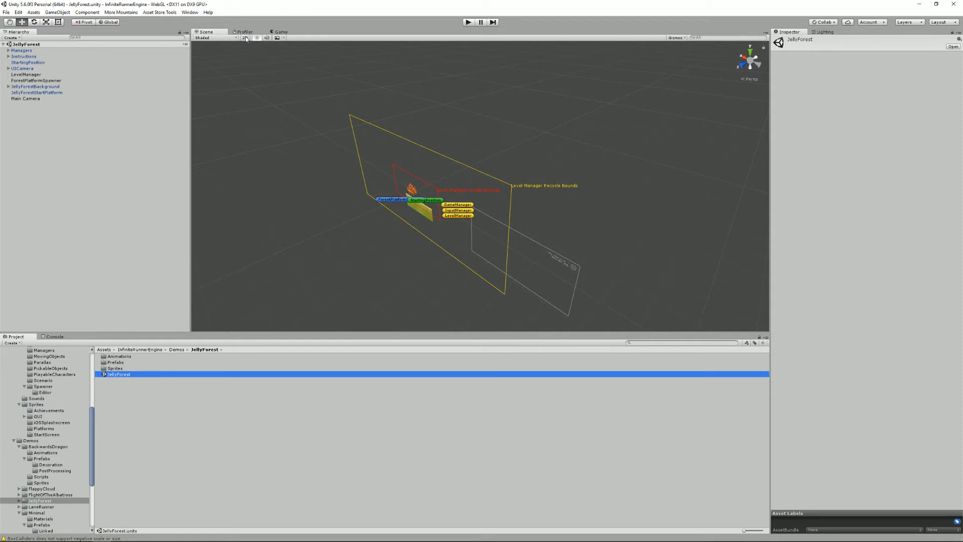
{"action": "left_click", "coordinate": [246, 38]}
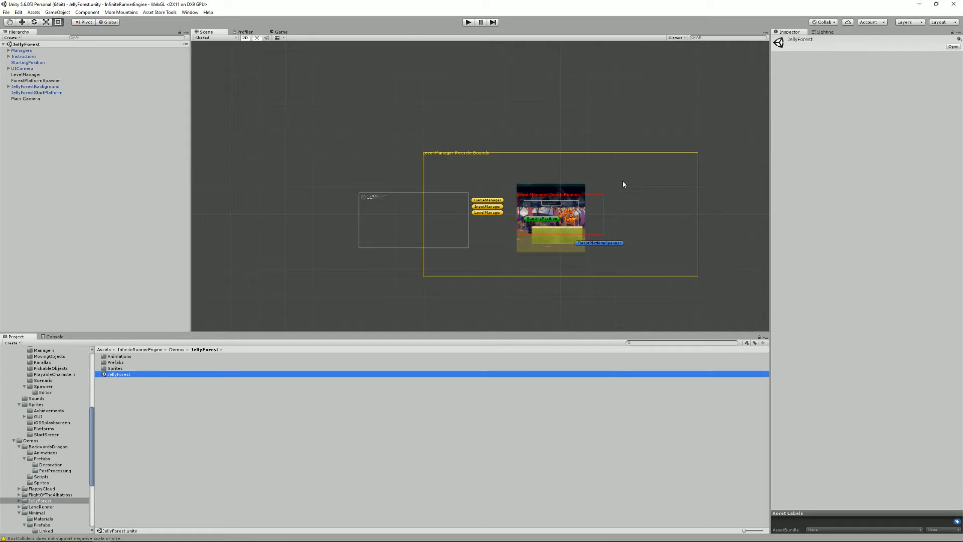
{"action": "left_click_drag", "start_coordinate": [623, 184], "coordinate": [501, 232]}
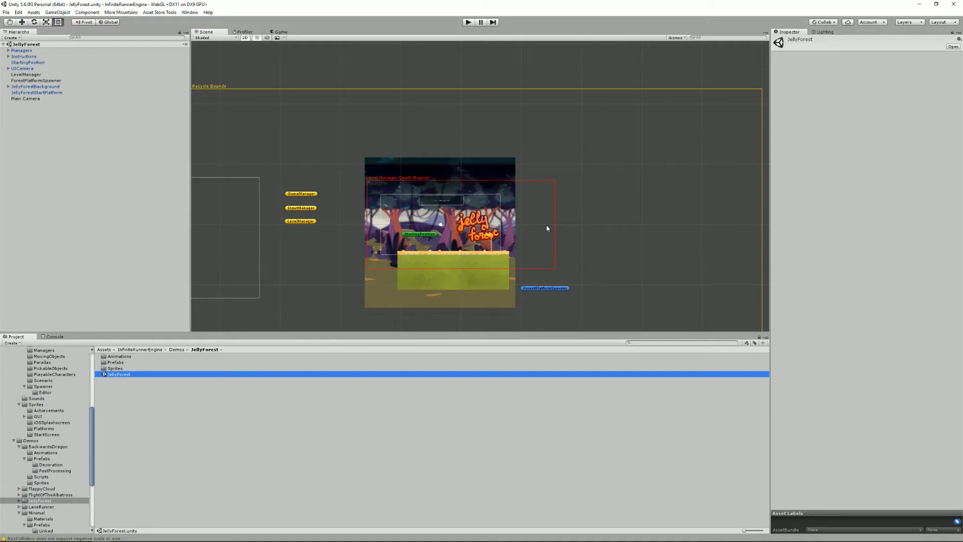
{"action": "mouse_move", "coordinate": [535, 215]}
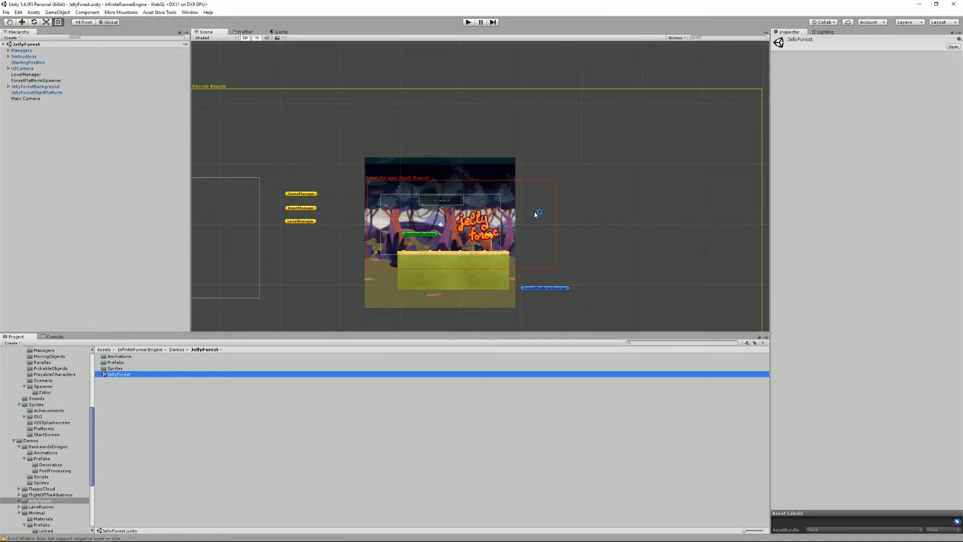
{"action": "mouse_move", "coordinate": [503, 175]}
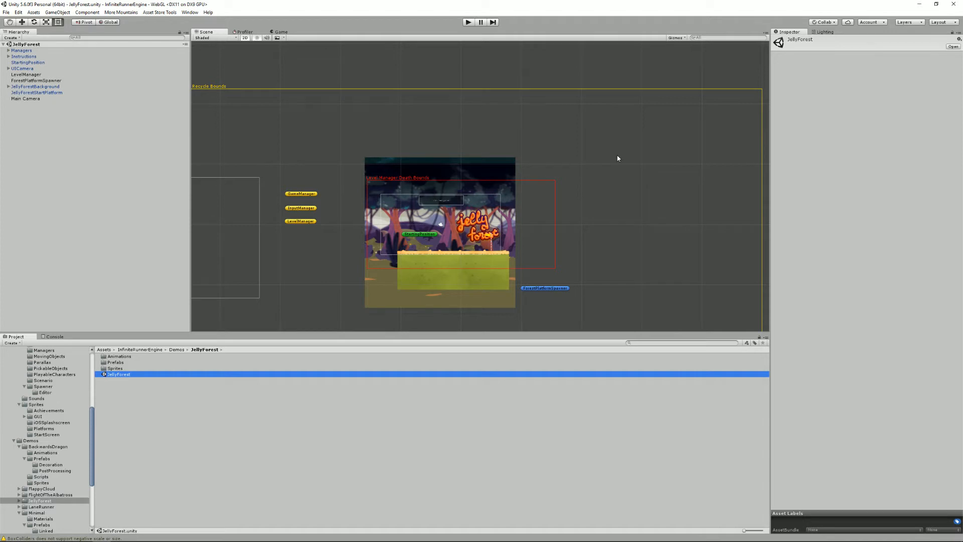
{"action": "mouse_move", "coordinate": [508, 170]}
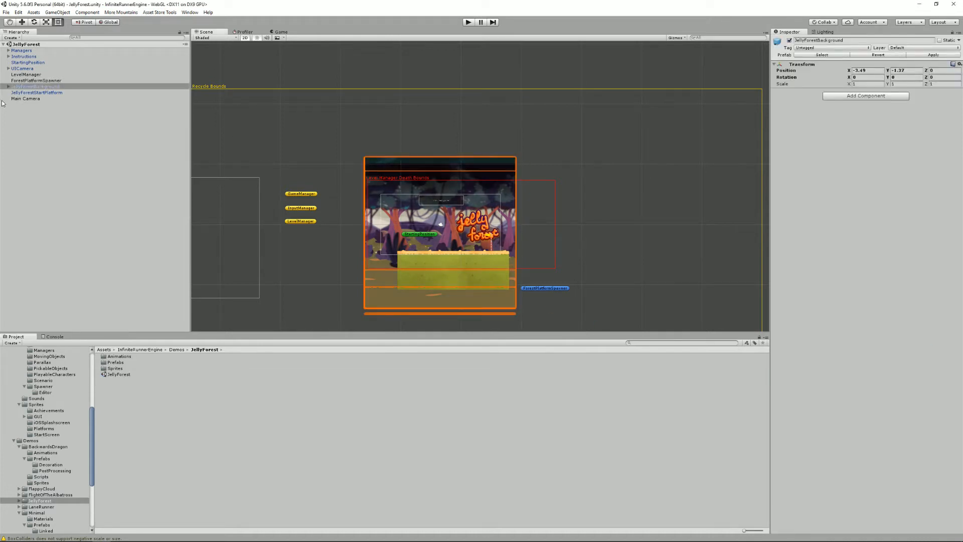
- Expand JellyForestBackground's layers and view them as stacked planes in 3D perspective
{"action": "left_click", "coordinate": [4, 86]}
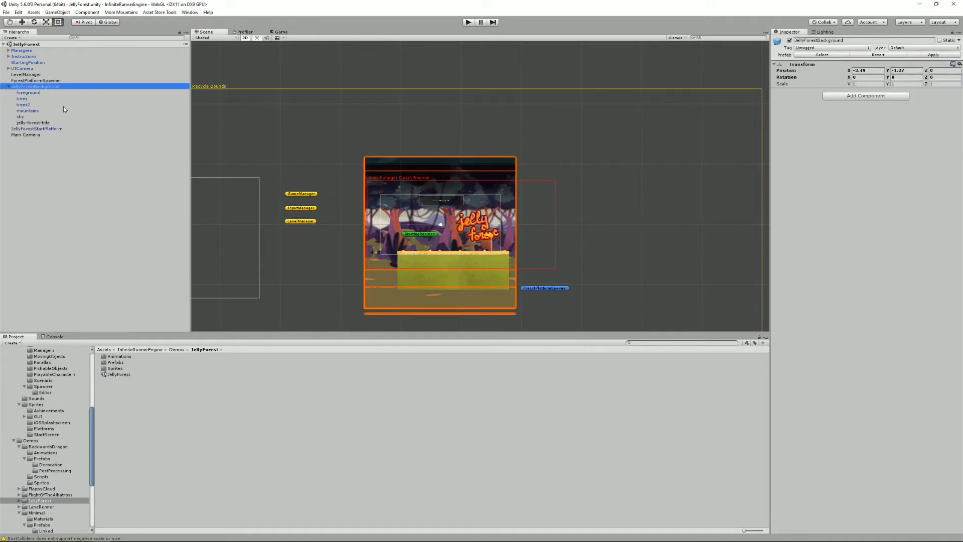
{"action": "left_click", "coordinate": [28, 93]}
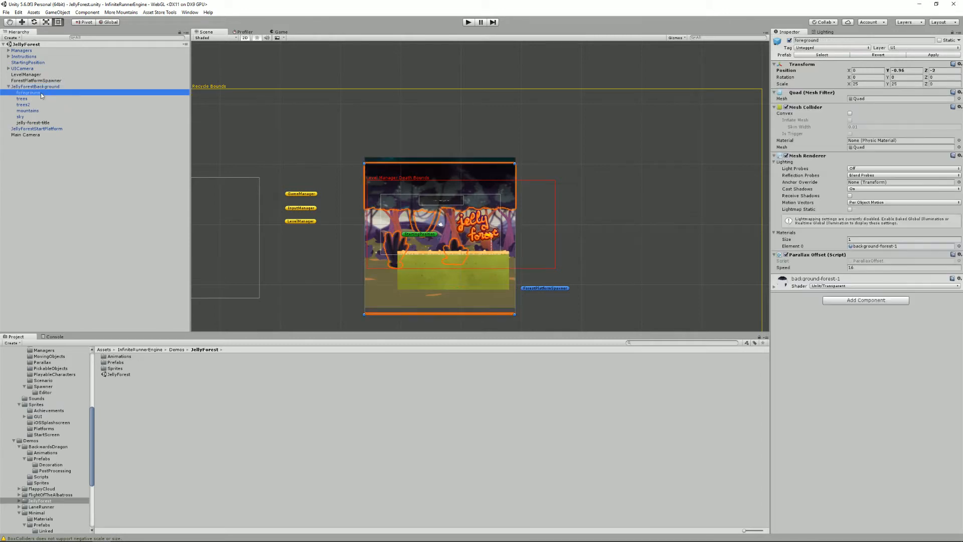
{"action": "left_click", "coordinate": [33, 86]}
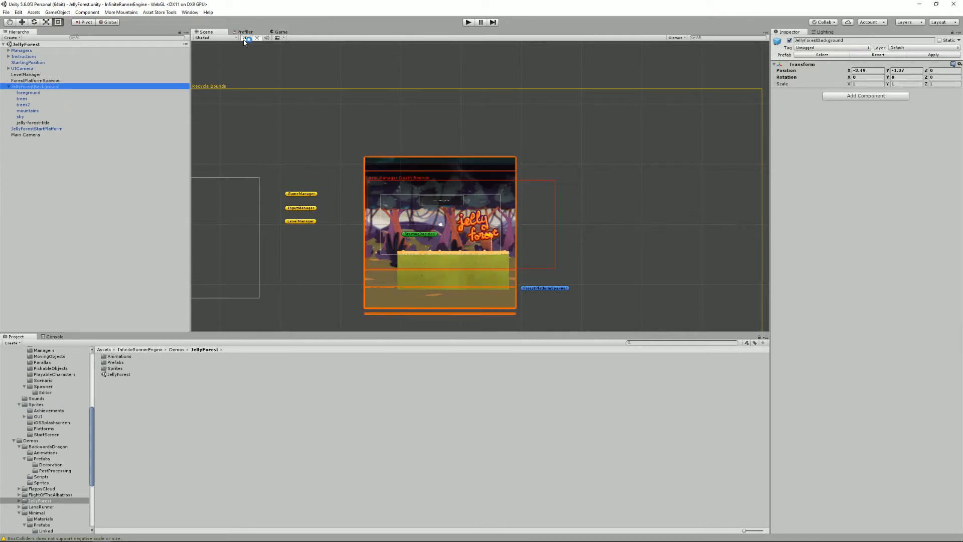
{"action": "left_click", "coordinate": [245, 38]}
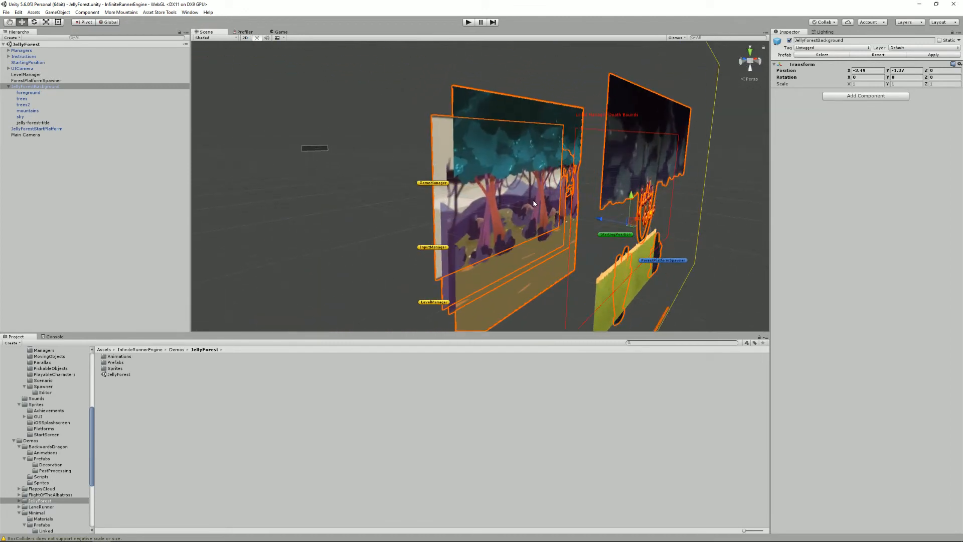
- Read the Parallax Offset speed of foreground, trees, trees2, mountains and sky in turn
{"action": "left_click", "coordinate": [25, 92]}
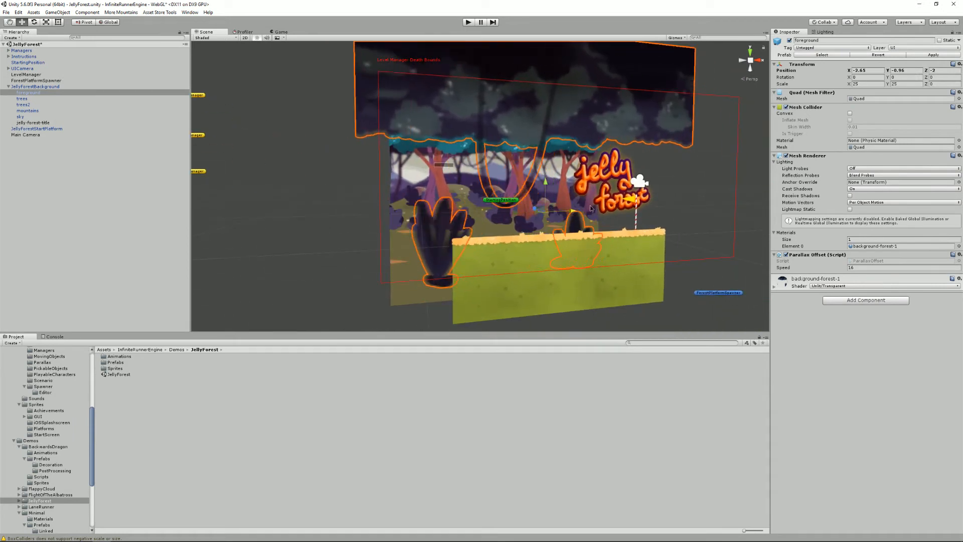
{"action": "left_click", "coordinate": [18, 99]}
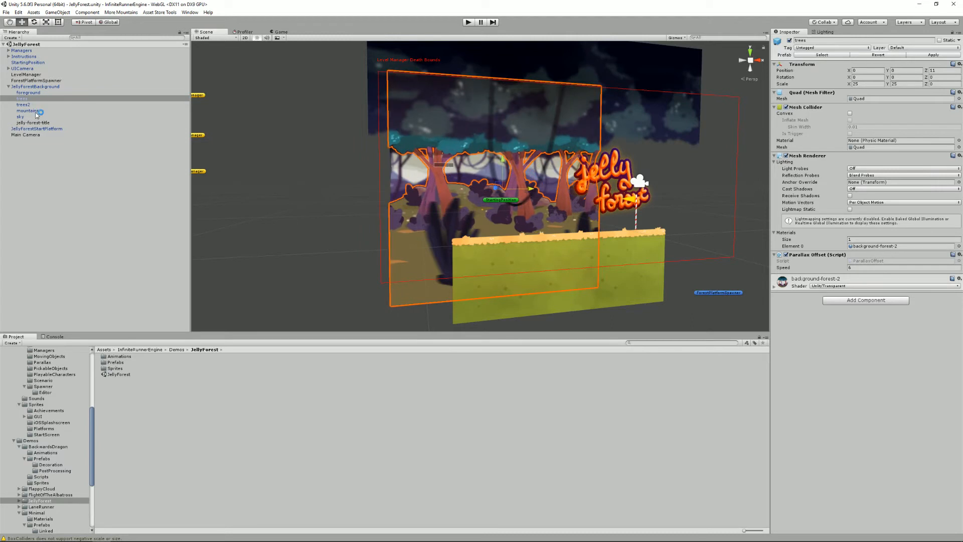
{"action": "left_click", "coordinate": [24, 103]}
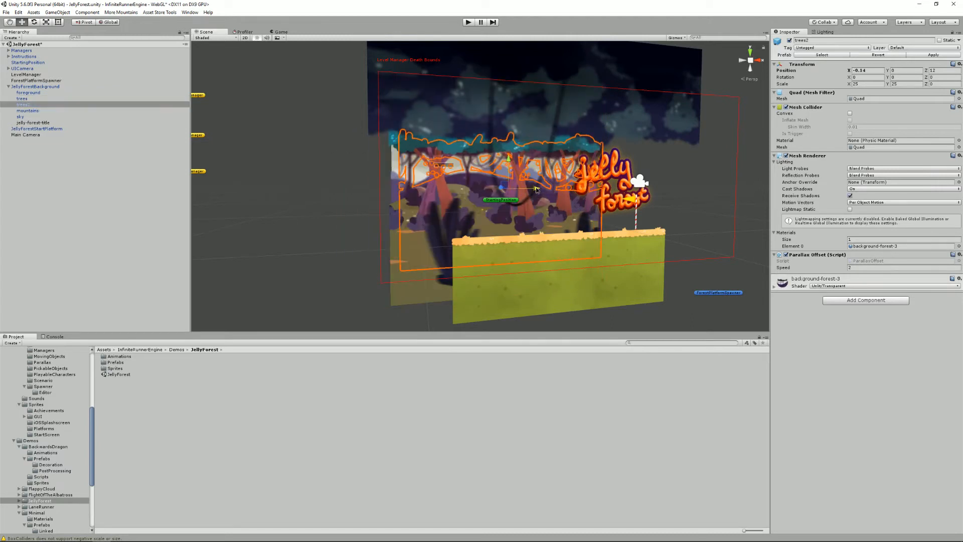
{"action": "left_click", "coordinate": [27, 111]}
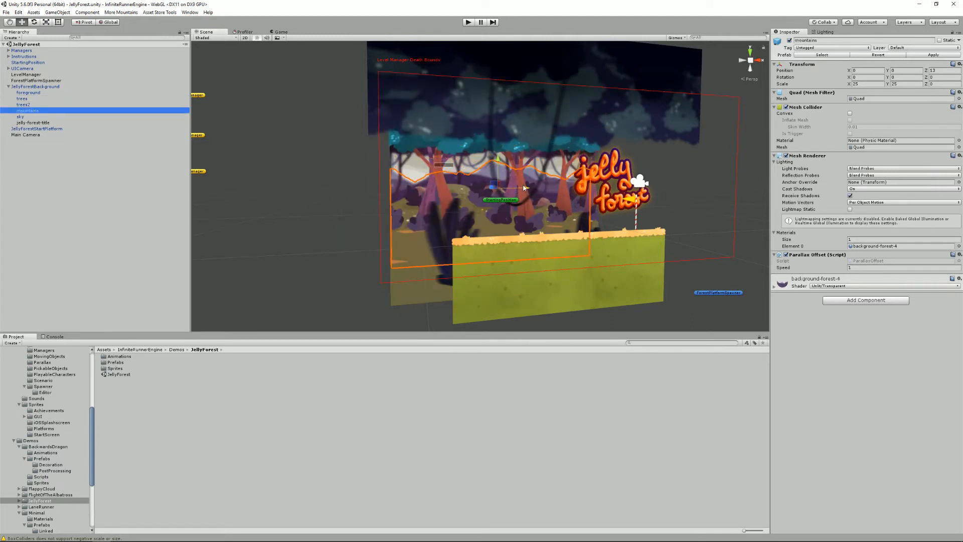
{"action": "left_click", "coordinate": [17, 116]}
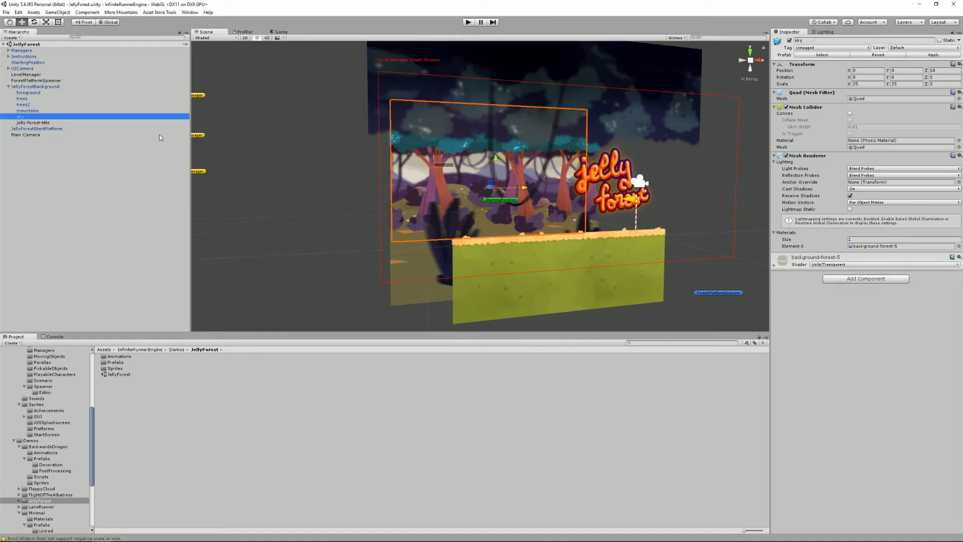
{"action": "left_click_drag", "start_coordinate": [488, 185], "coordinate": [506, 173]}
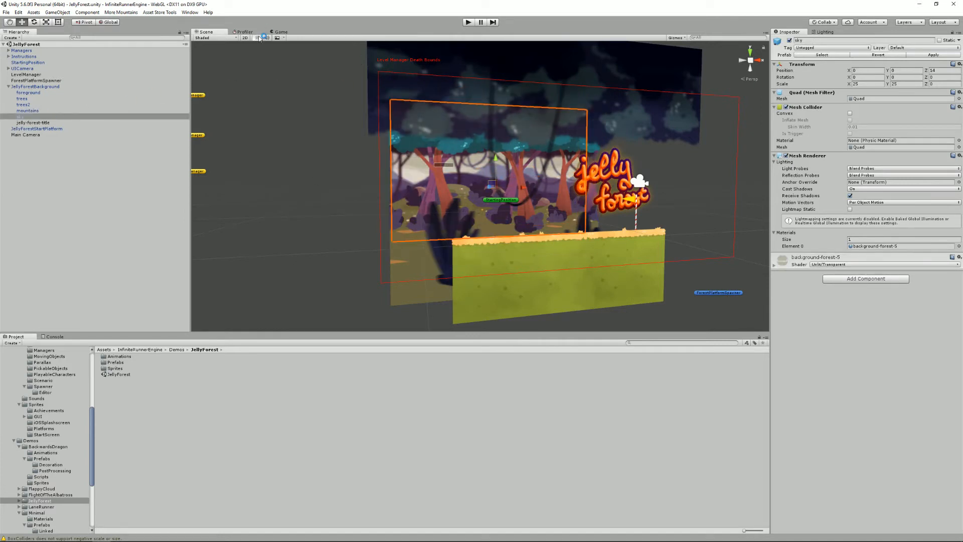
- Switch the scene back to its flat 2D view
{"action": "left_click", "coordinate": [468, 22]}
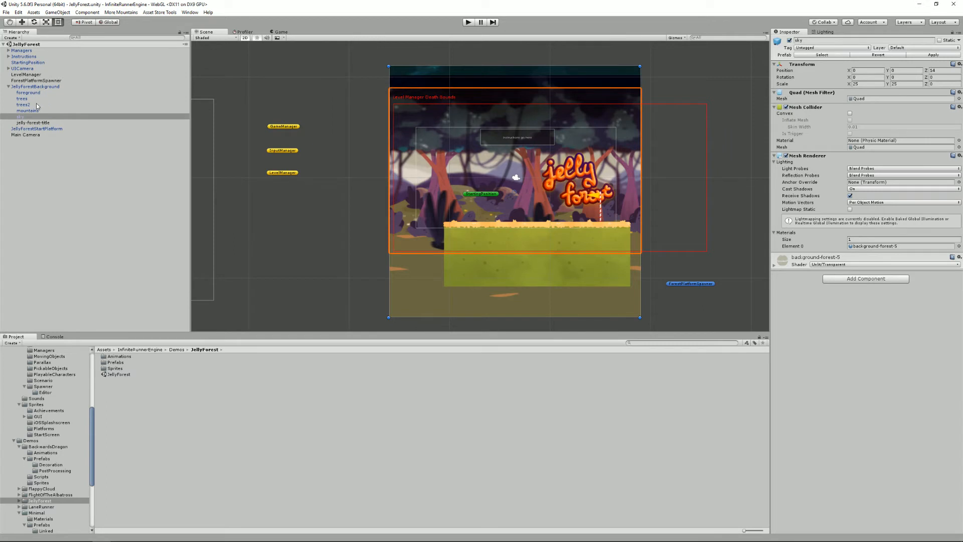
- Focus trees2's parallax speed, compare it with trees, foreground and mountains, then return to trees2
{"action": "left_click", "coordinate": [24, 104]}
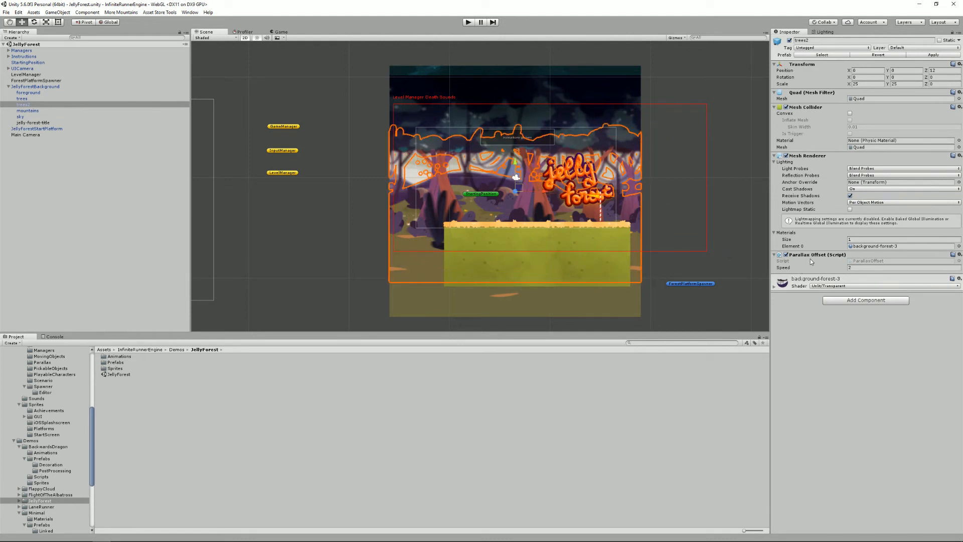
{"action": "left_click", "coordinate": [905, 266]}
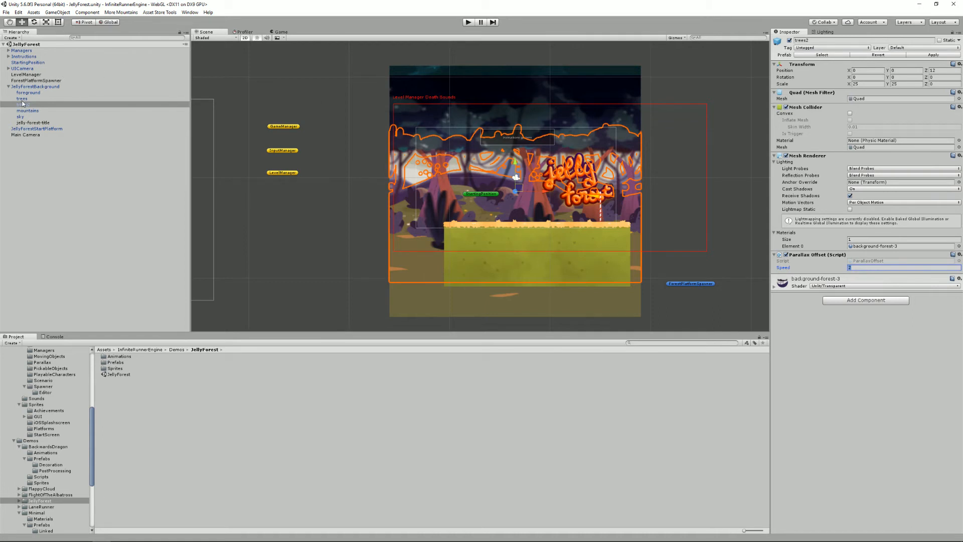
{"action": "left_click", "coordinate": [28, 92]}
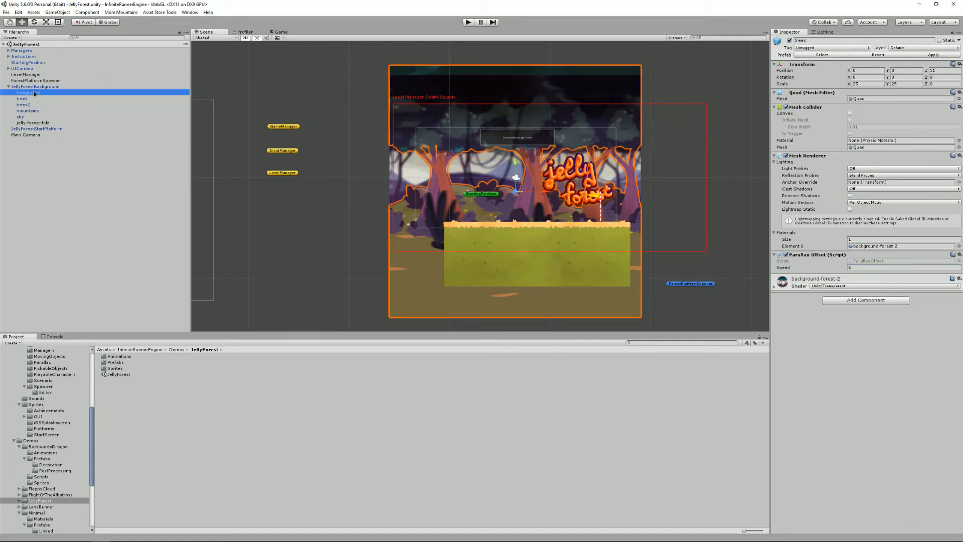
{"action": "left_click", "coordinate": [23, 92]}
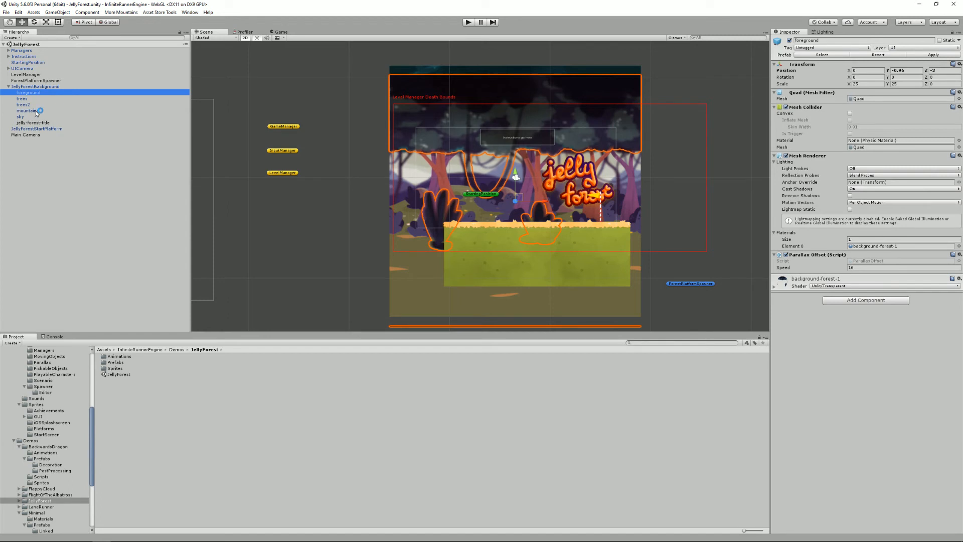
{"action": "left_click", "coordinate": [24, 110]}
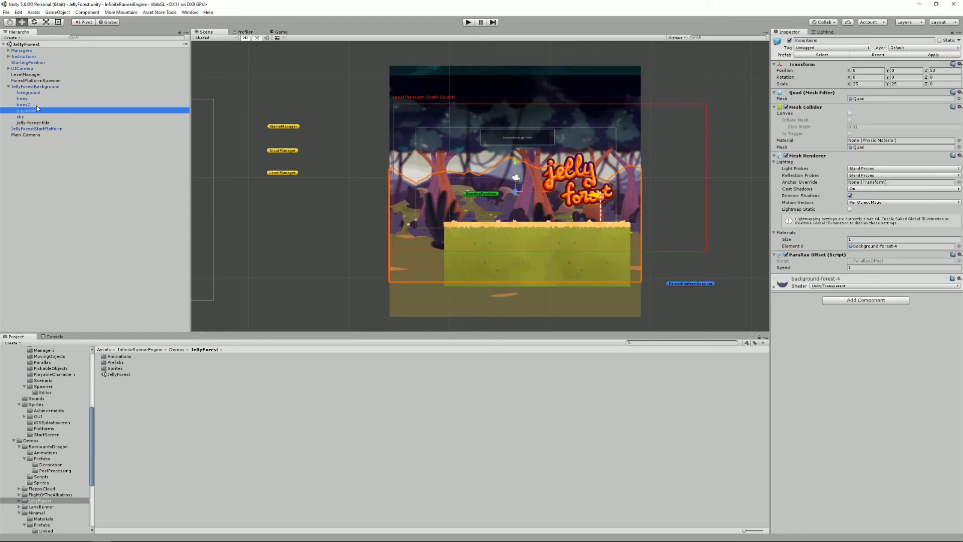
{"action": "left_click", "coordinate": [24, 104]}
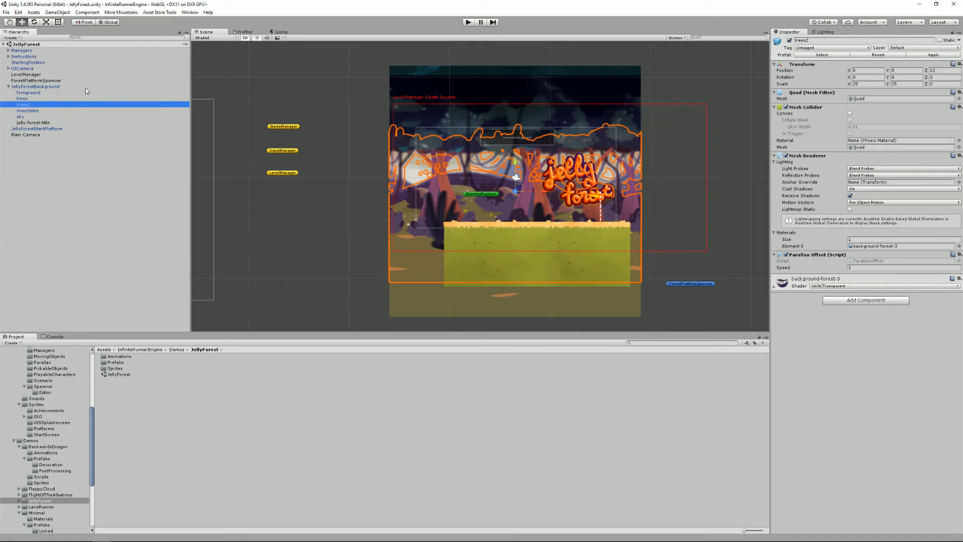
{"action": "mouse_move", "coordinate": [54, 98]}
{"action": "type", "text": "50"}
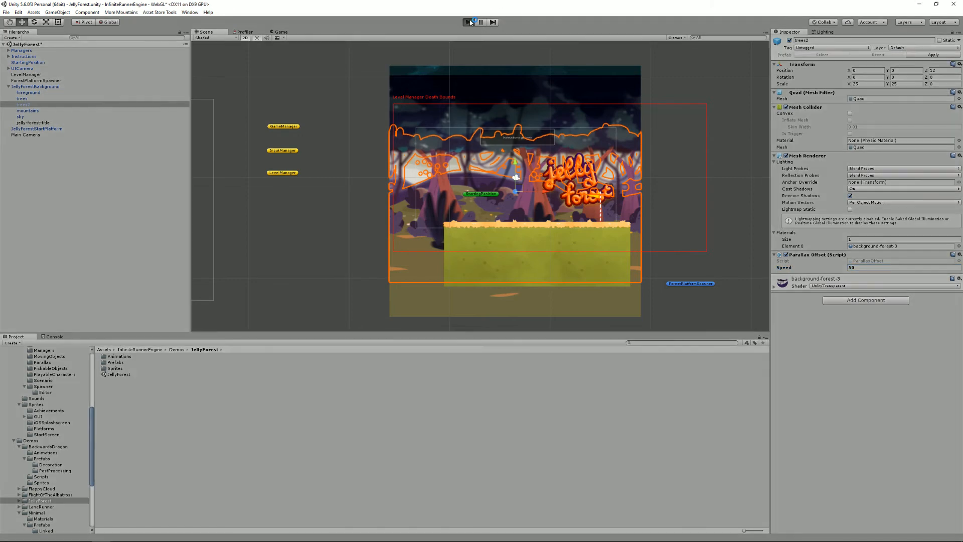
- Start the game to test trees2 scrolling at speed 50
{"action": "left_click", "coordinate": [469, 22]}
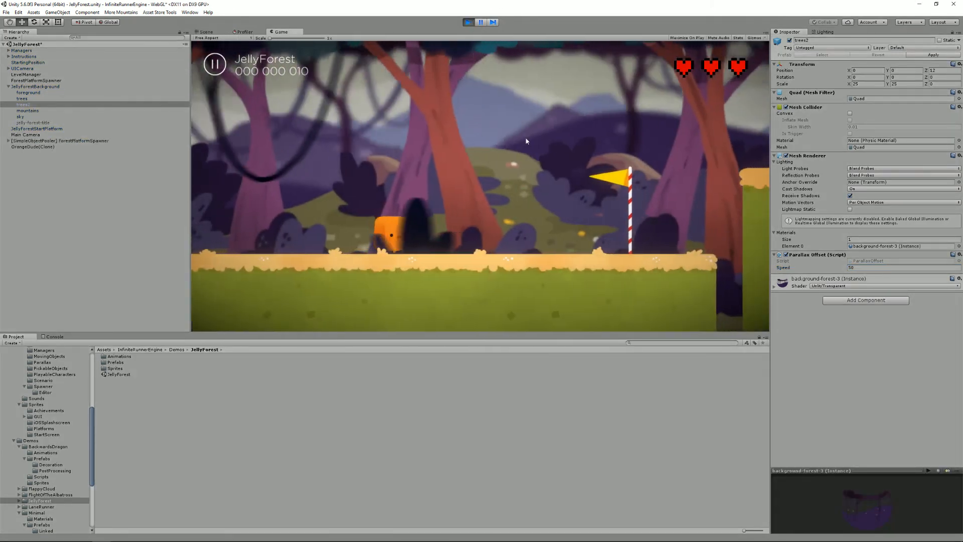